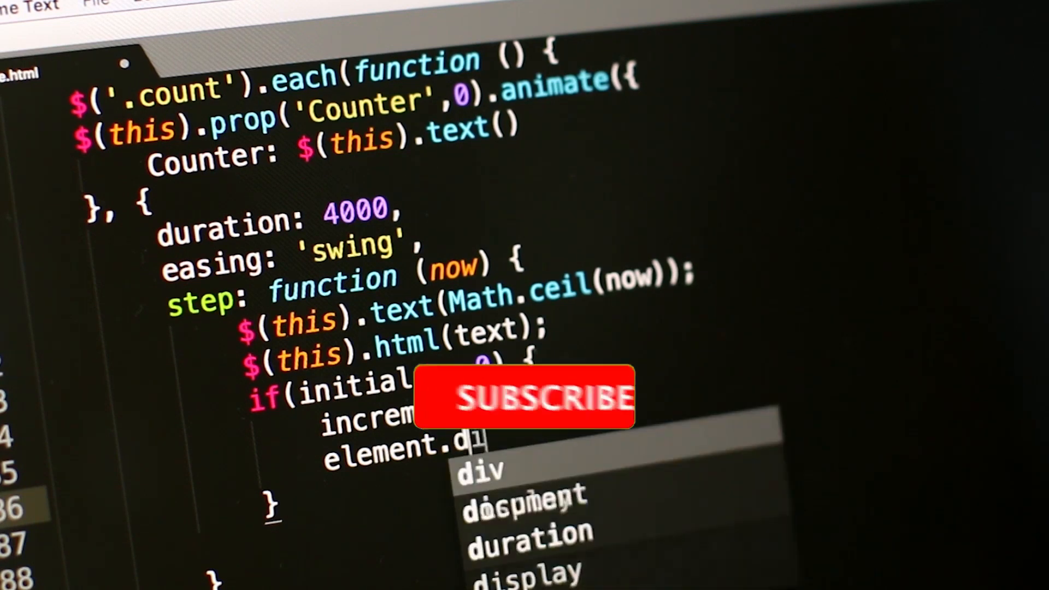
pyautogui.click(524, 400)
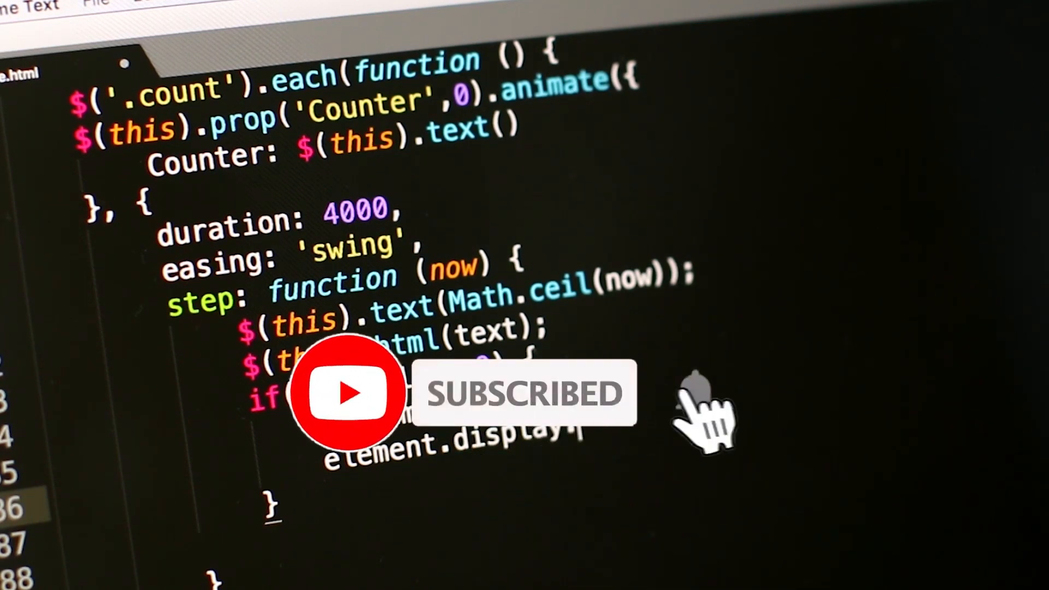